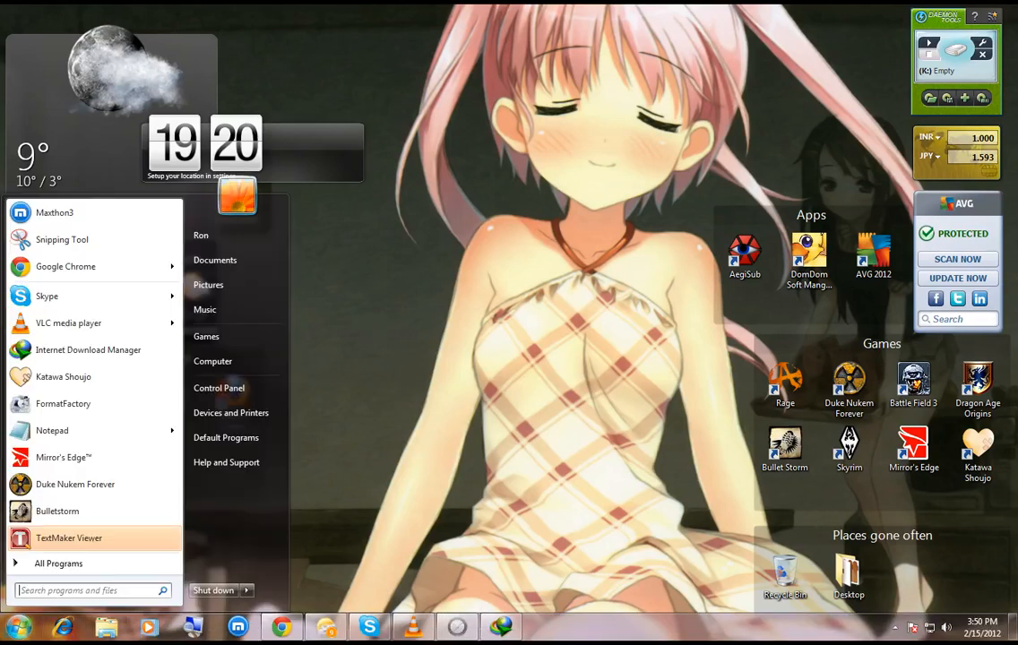
mouse_move(58, 563)
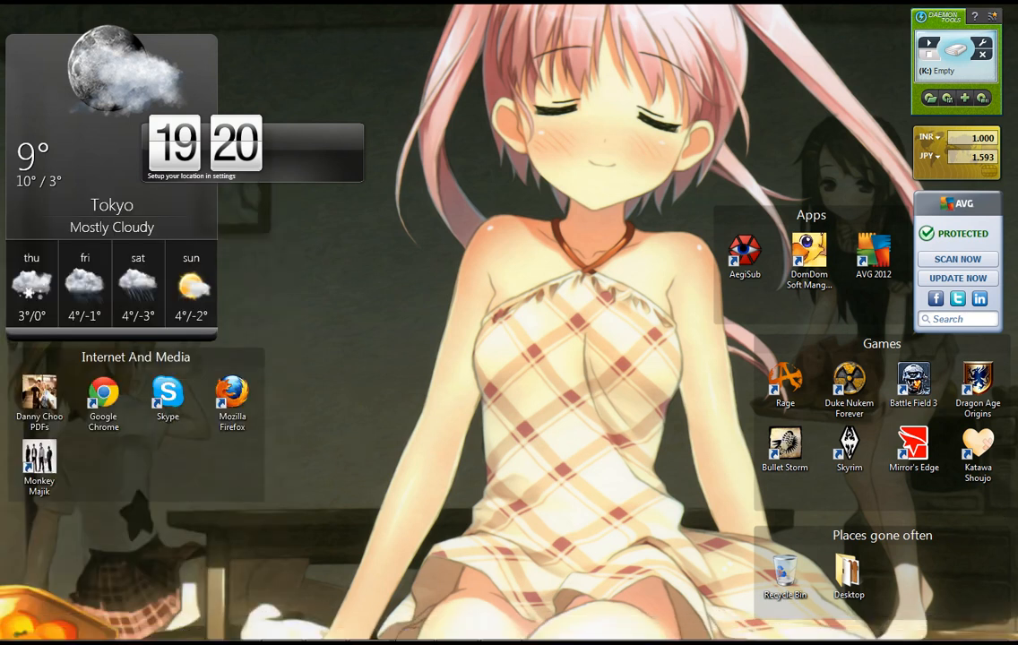
mouse_move(572, 599)
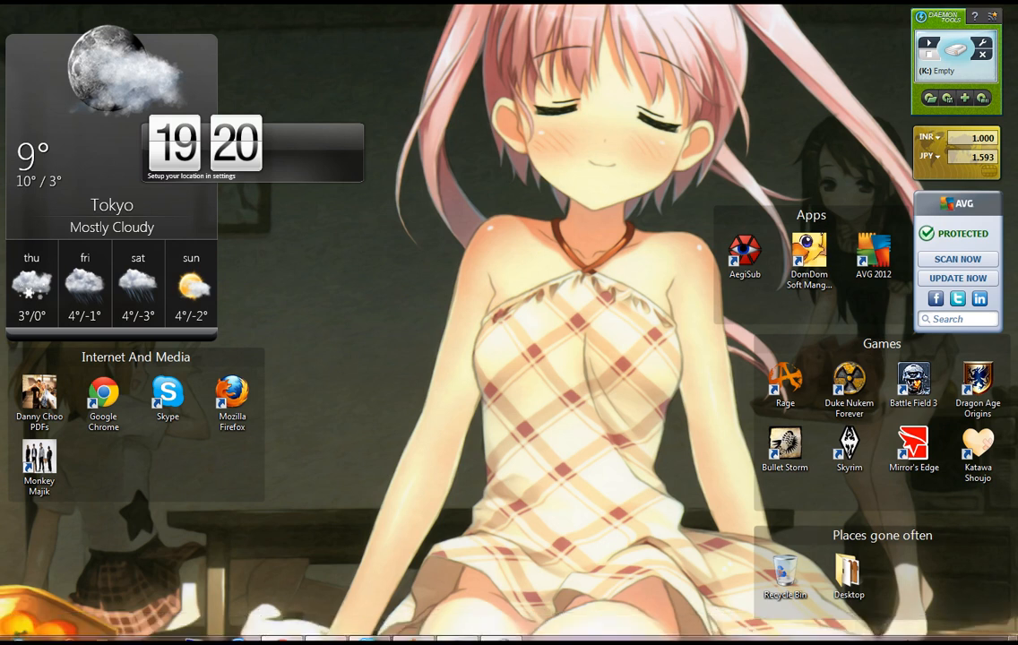
Bring the Chrome window showing YouTube back up from the taskbar.
click(350, 490)
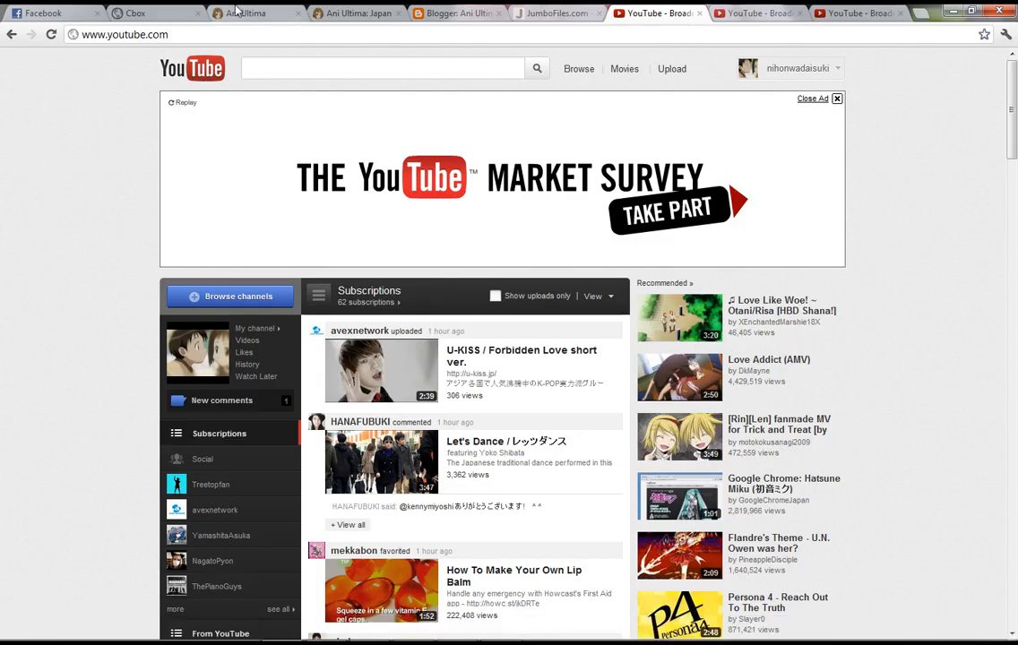
View the Ani Ultima blog tab, then minimize Chrome to the desktop.
click(257, 12)
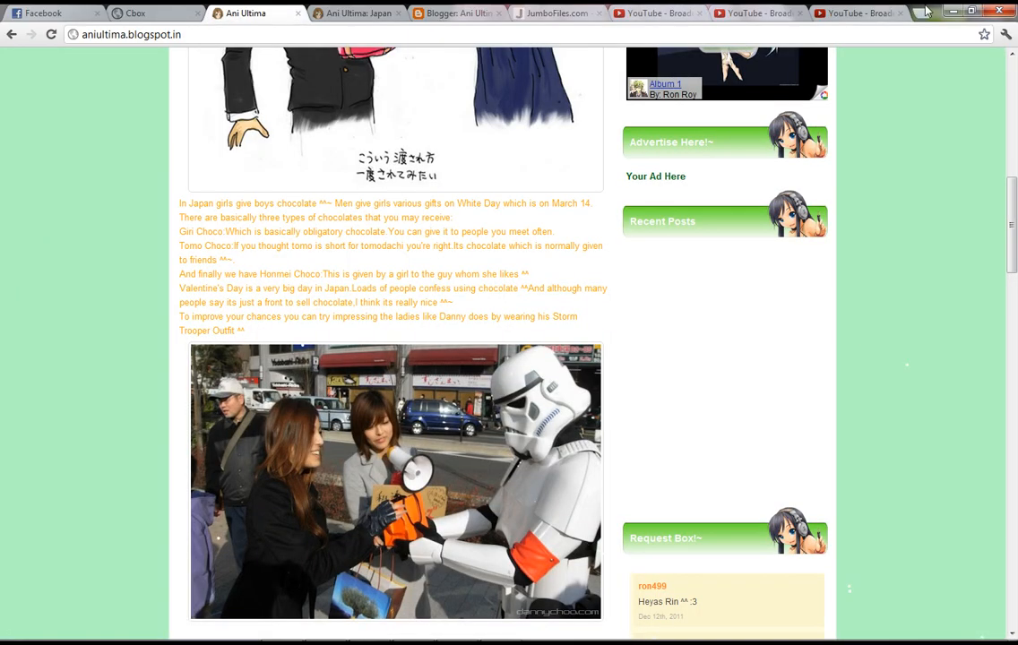
click(14, 626)
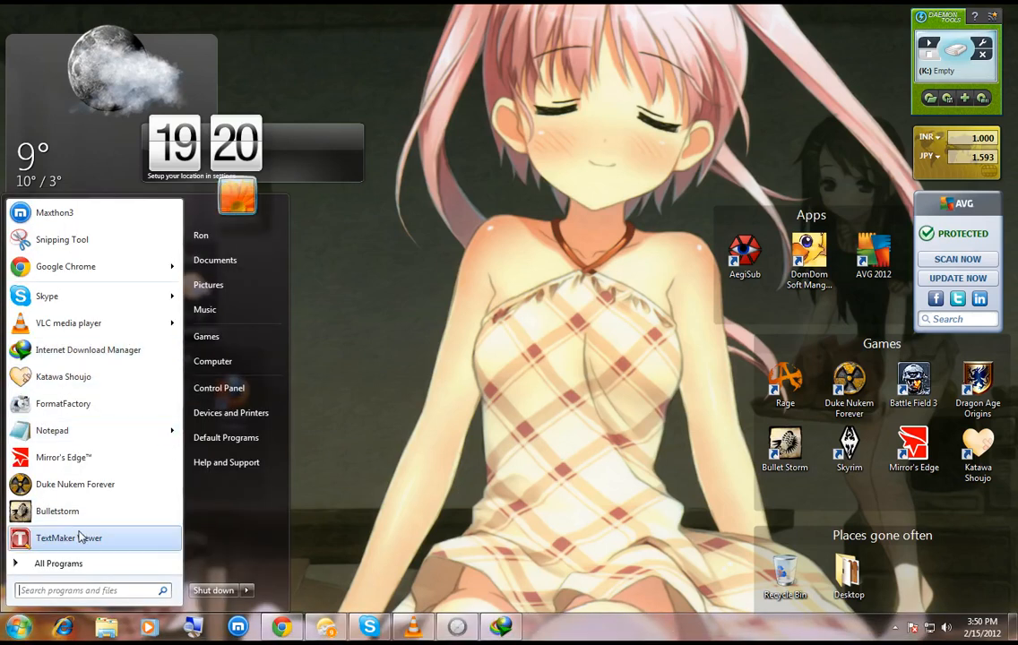
Launch BitTorrent and open Options > Preferences on the General page.
click(58, 562)
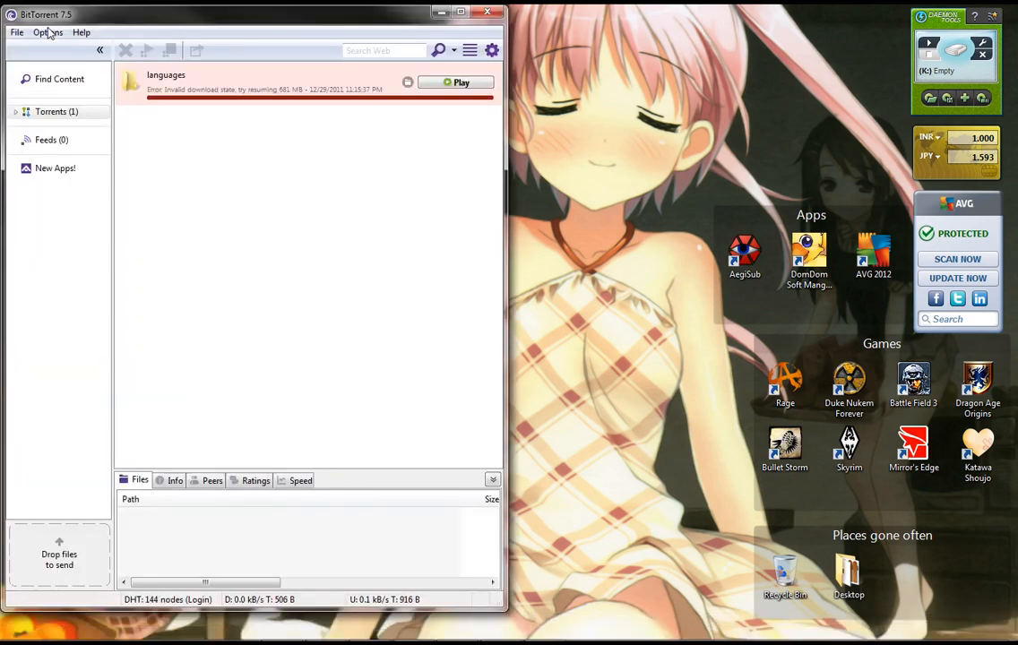
click(47, 32)
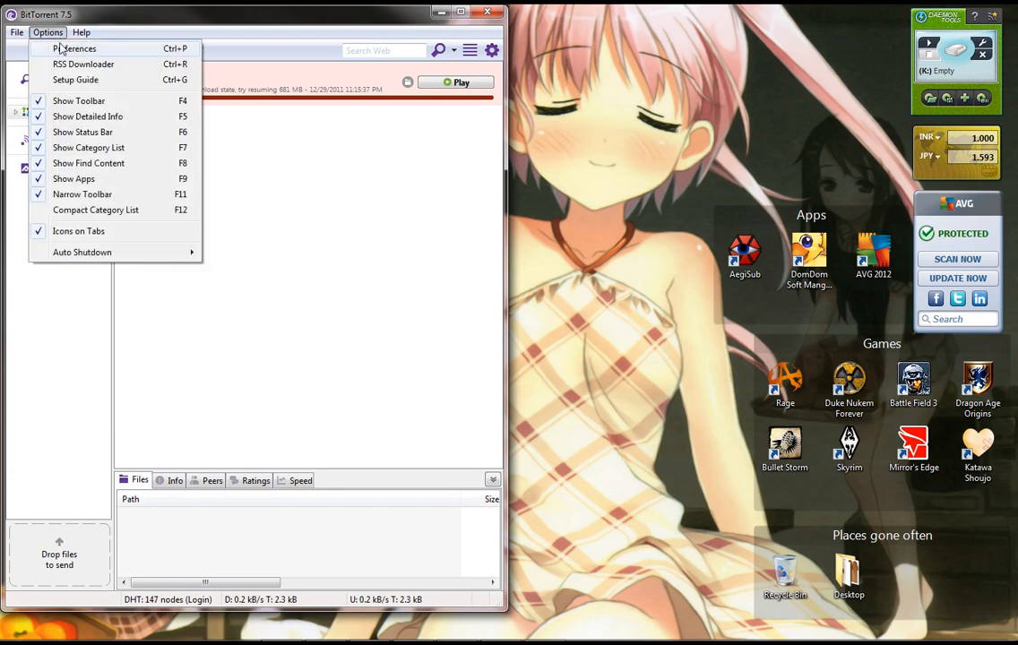
click(75, 48)
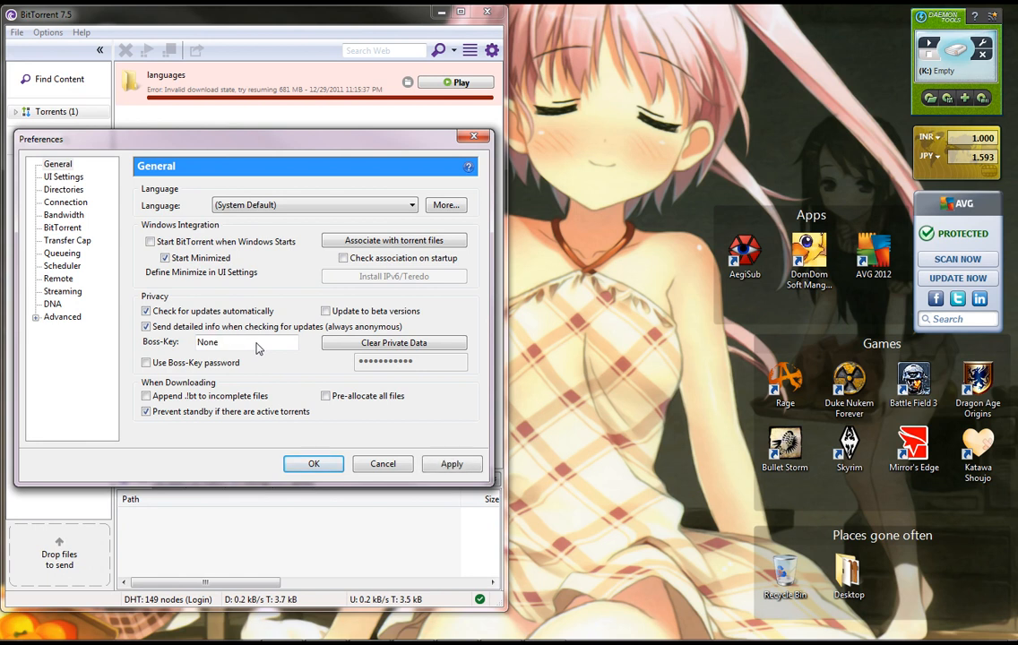
click(224, 342)
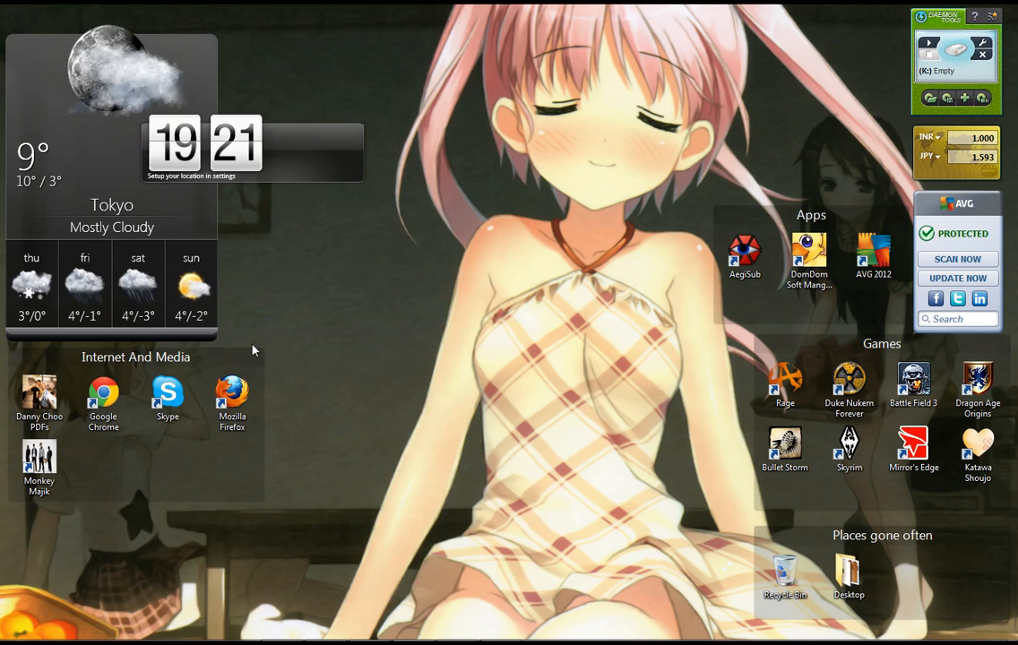
mouse_move(327, 416)
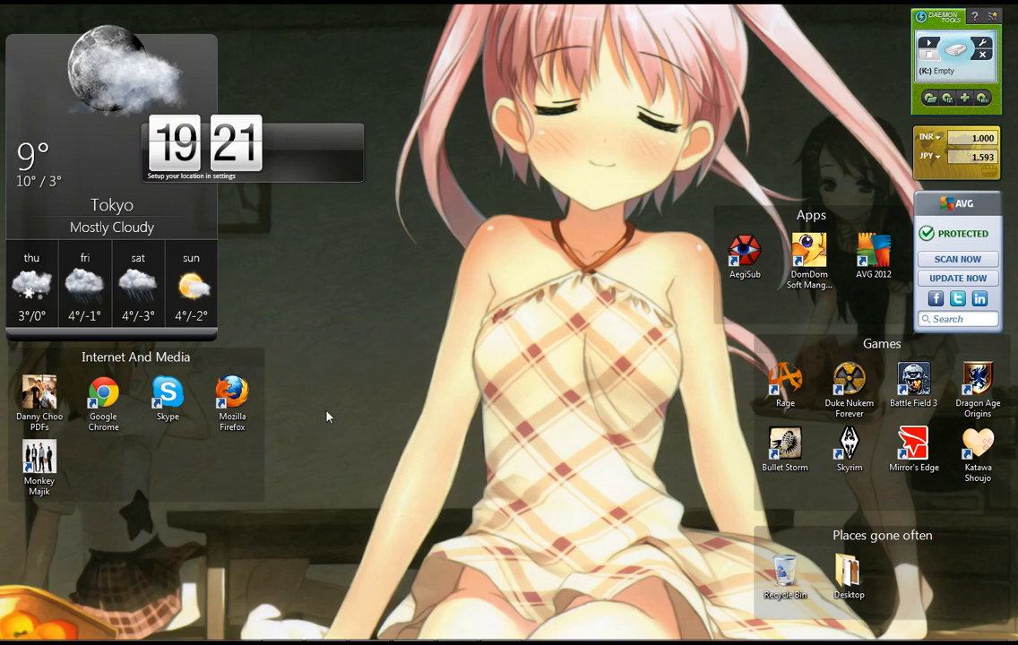
mouse_move(465, 171)
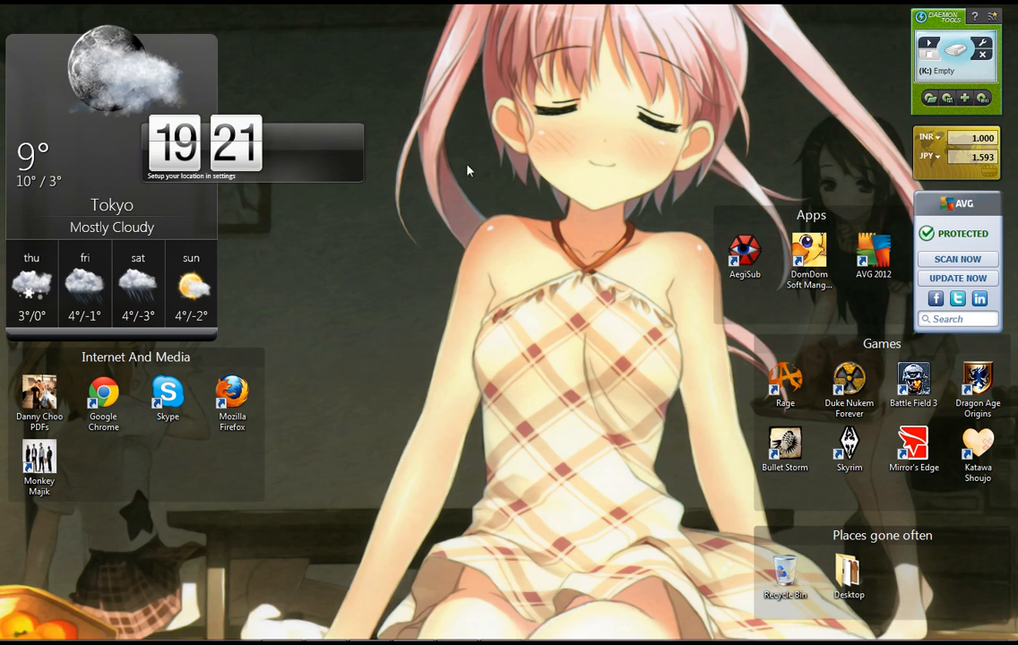
mouse_move(481, 252)
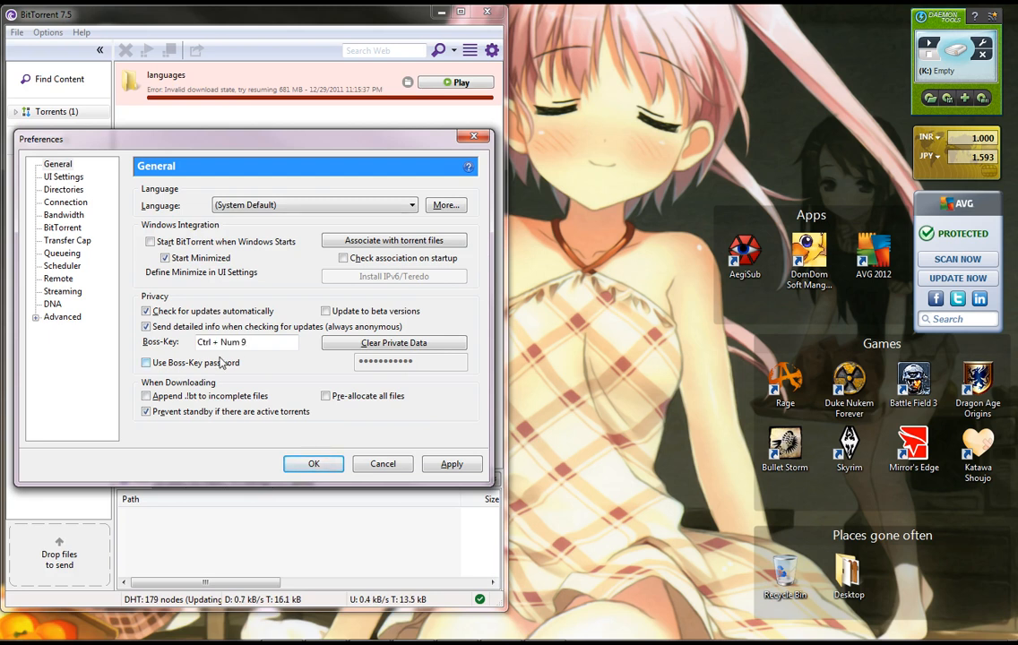
Apply the Ctrl + Num 9 Boss-Key and confirm Preferences with OK.
click(146, 362)
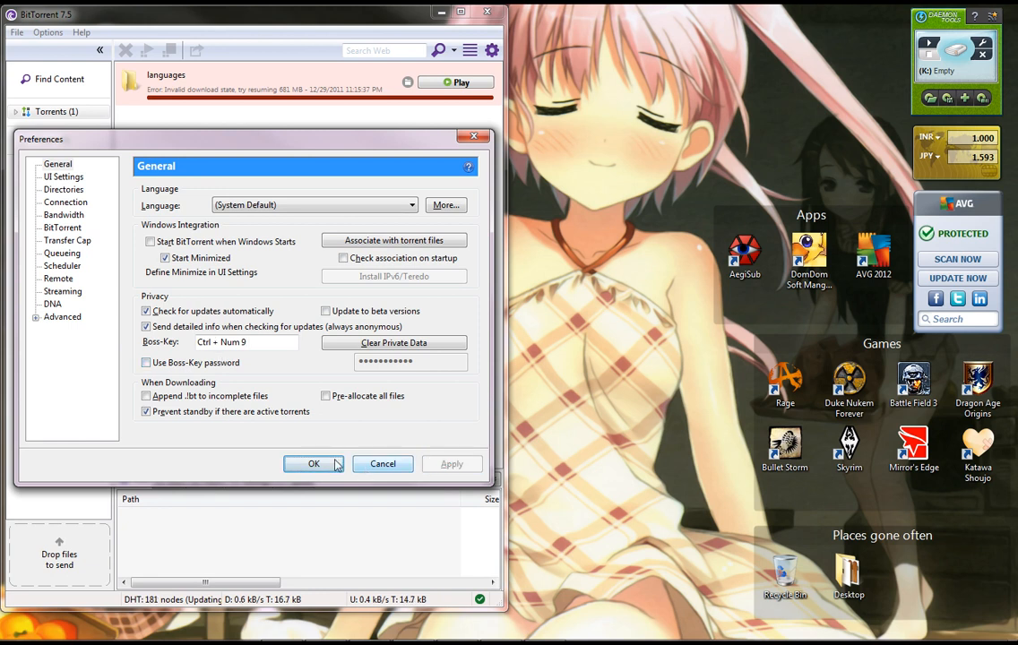
click(313, 463)
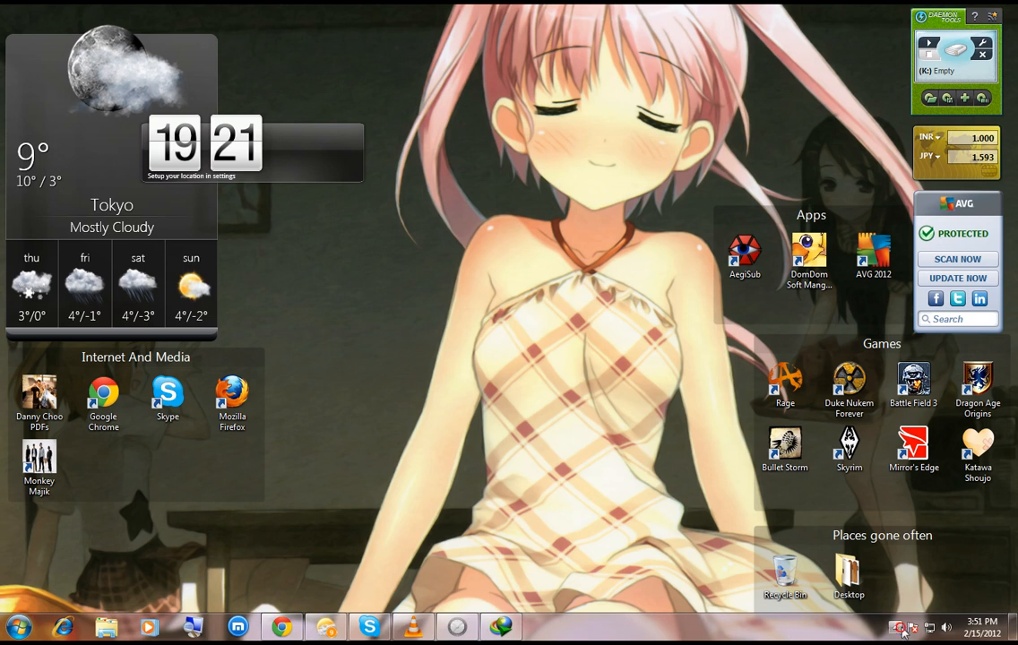
Check the system tray notification icons for the BitTorrent client.
click(898, 627)
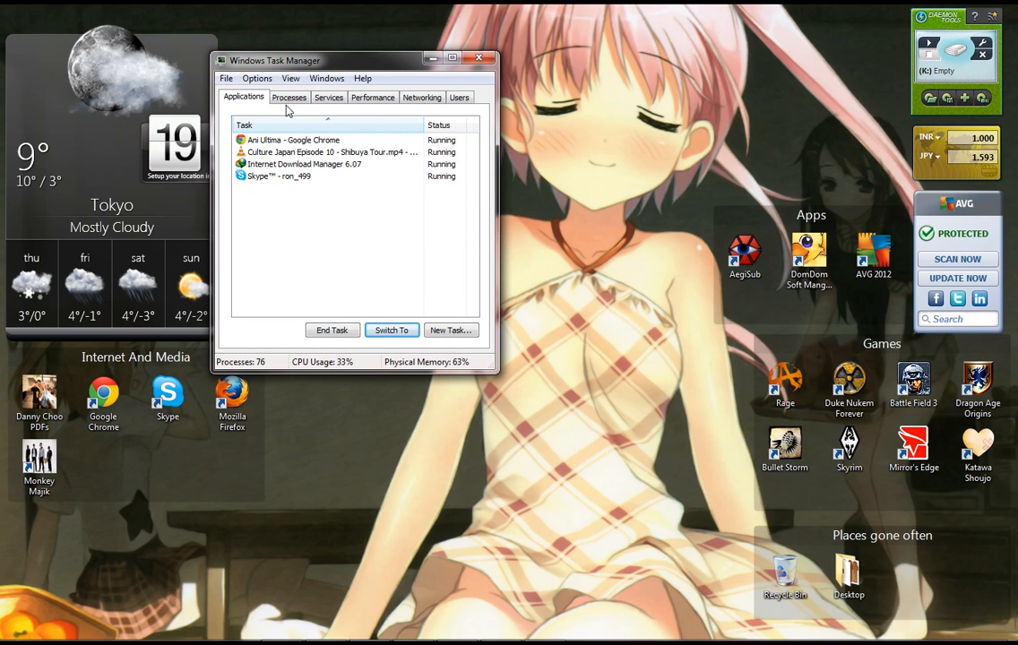
click(289, 97)
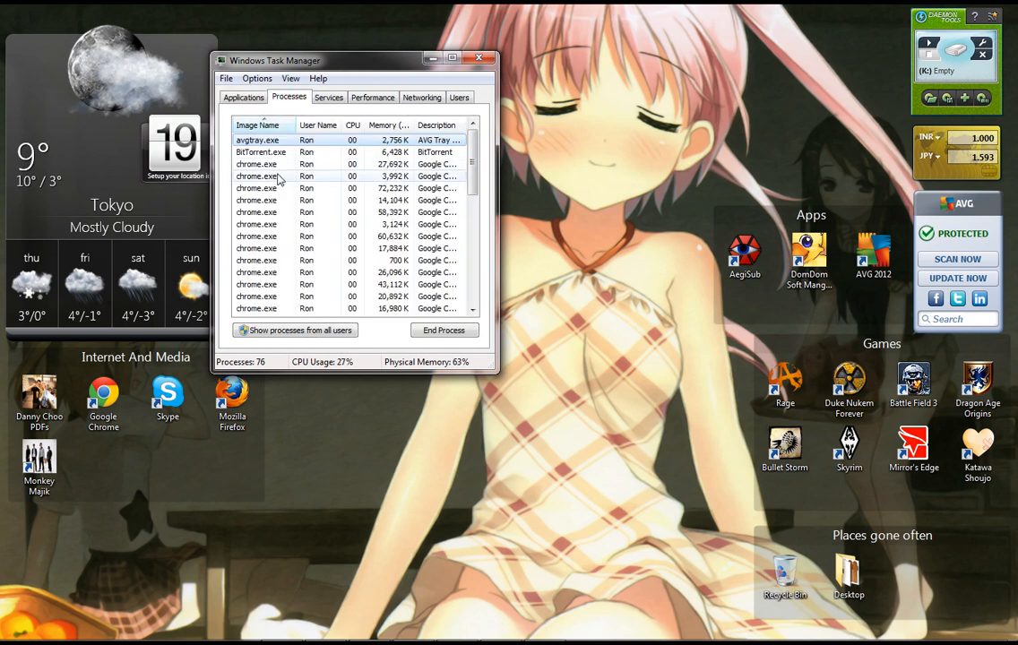
click(261, 151)
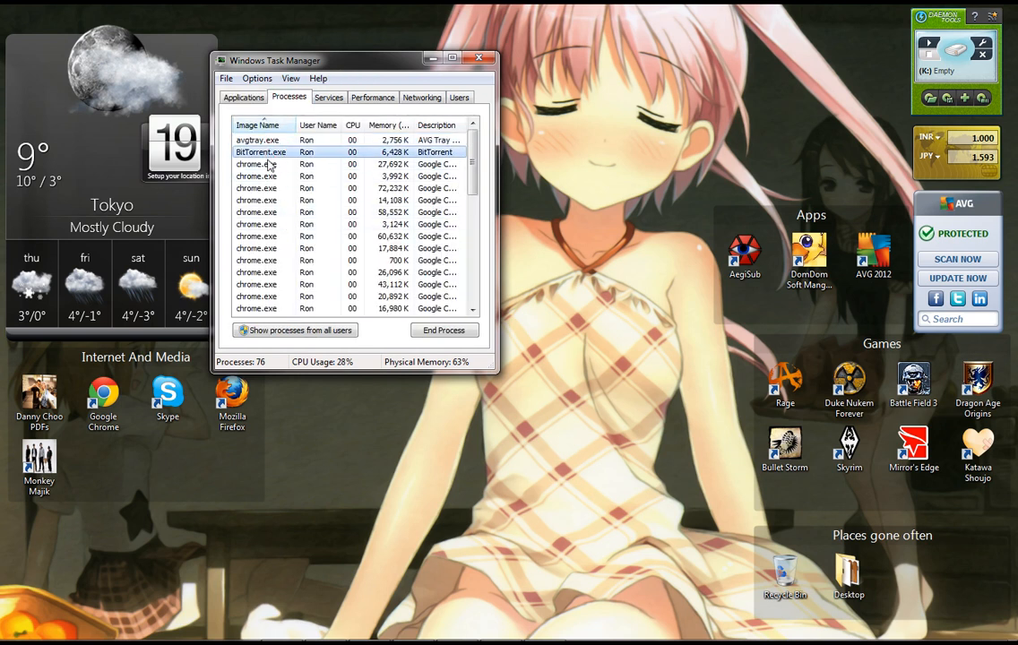
click(243, 96)
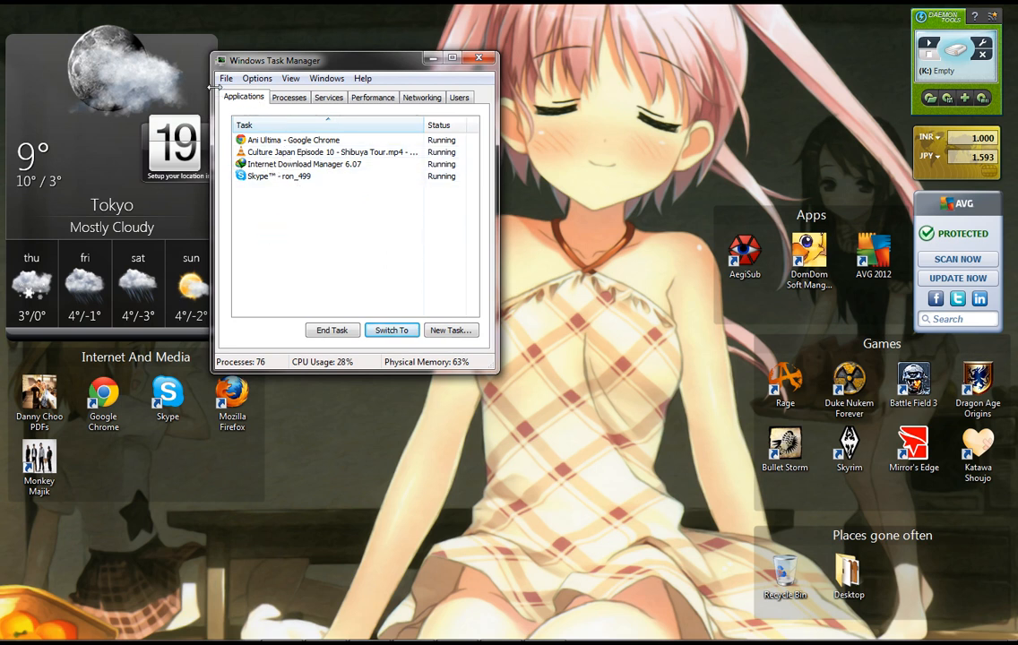
click(327, 78)
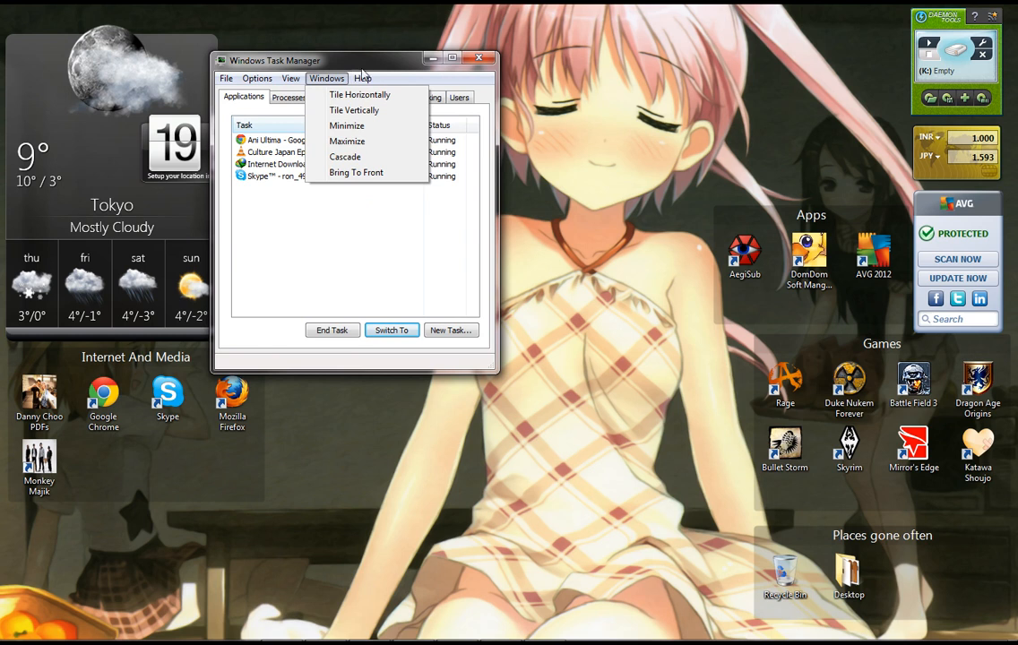